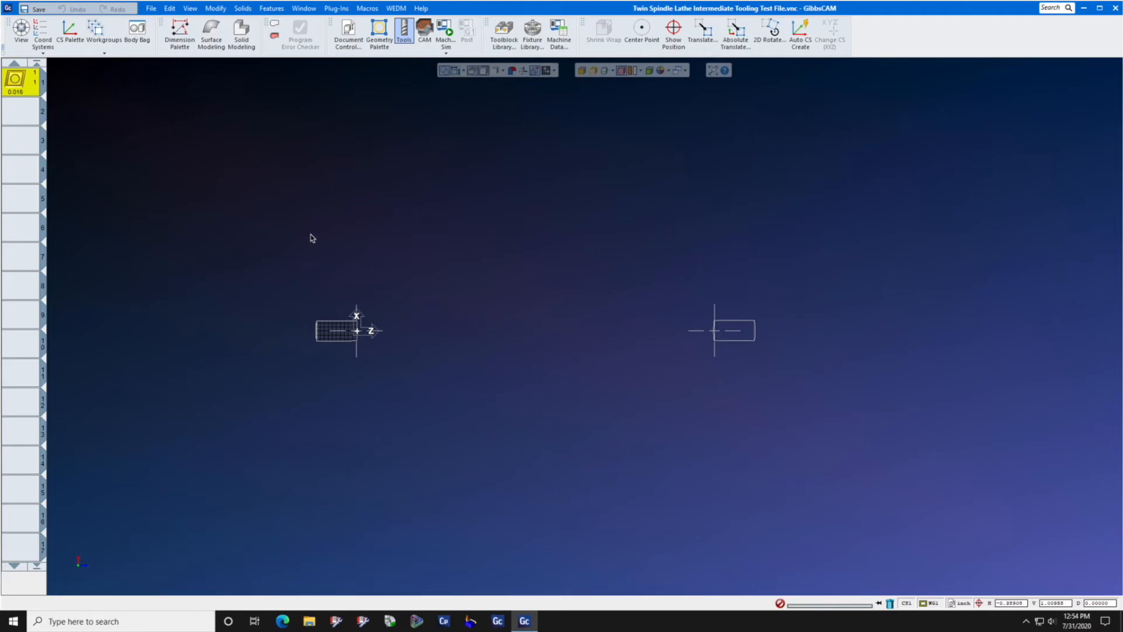
mouse_move(166, 184)
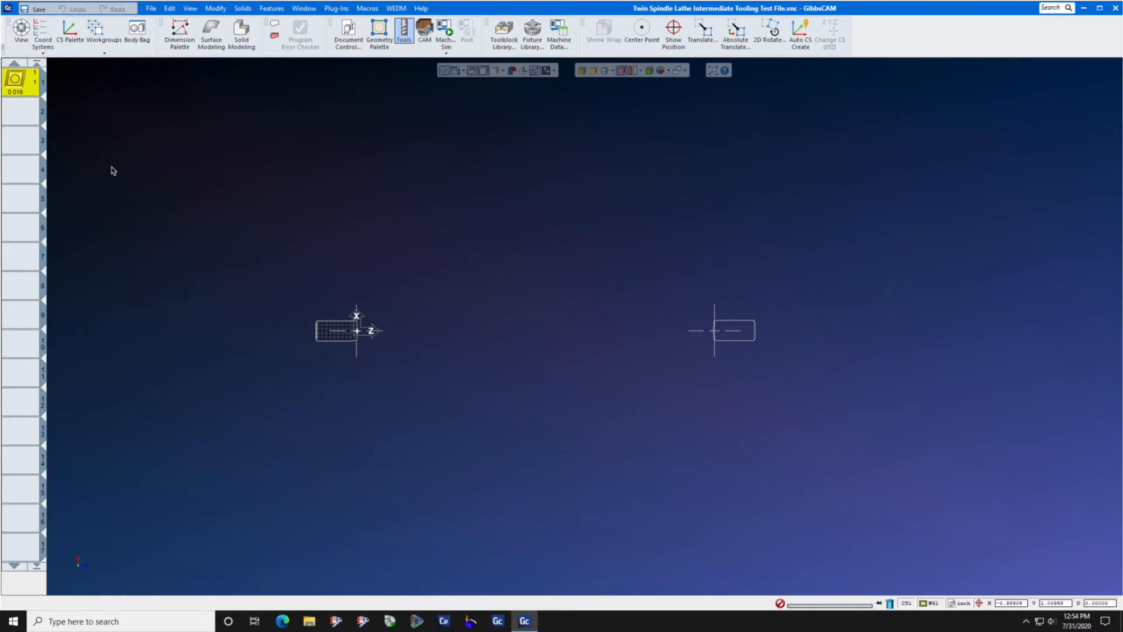
Put turning tool 1 in Position 1 with holder length 4, then show its toolblock setup.
click(348, 32)
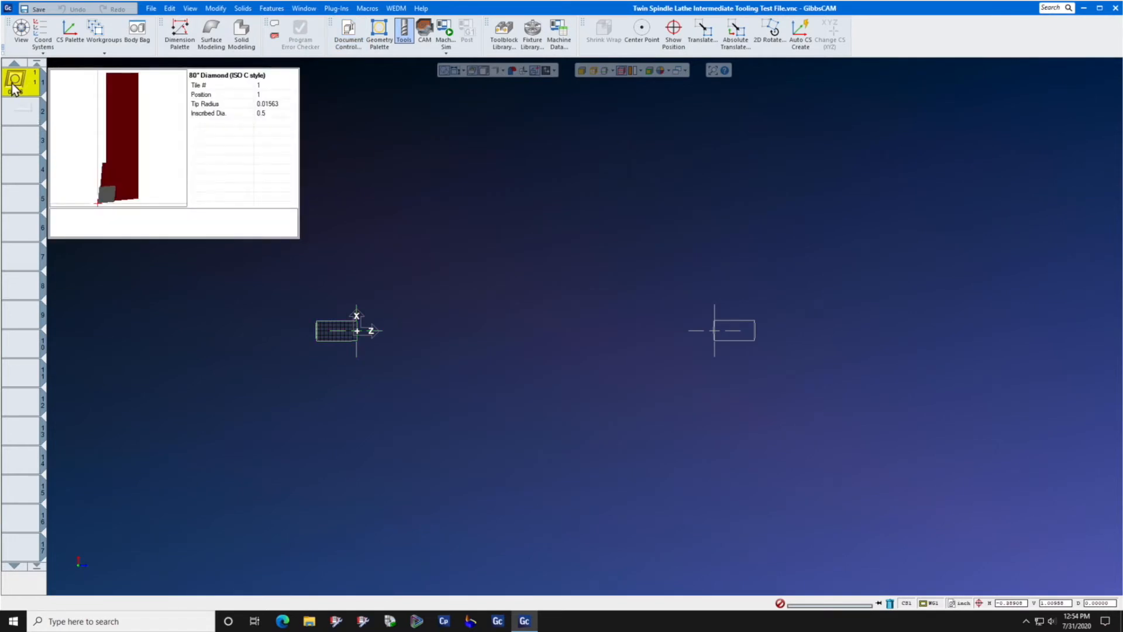
double_click(14, 83)
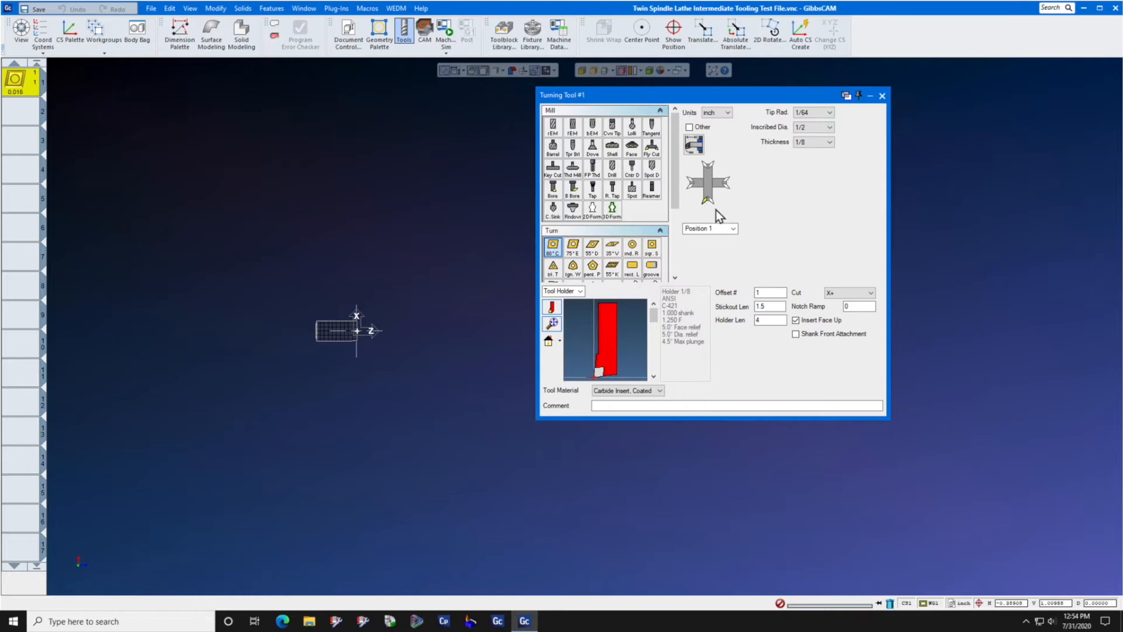
click(731, 228)
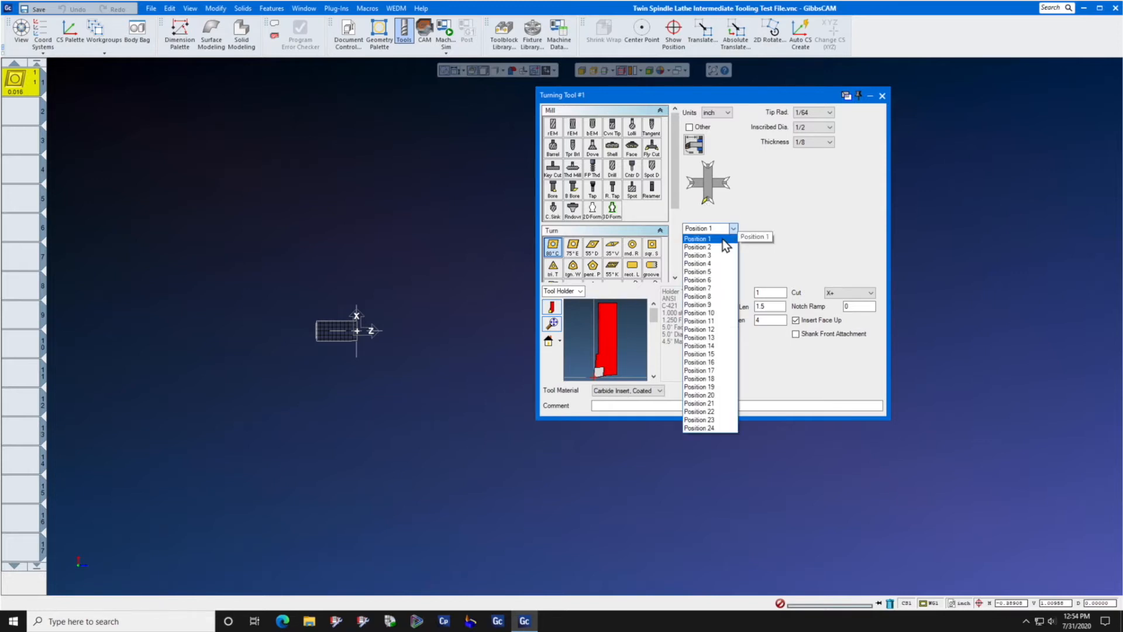
click(698, 238)
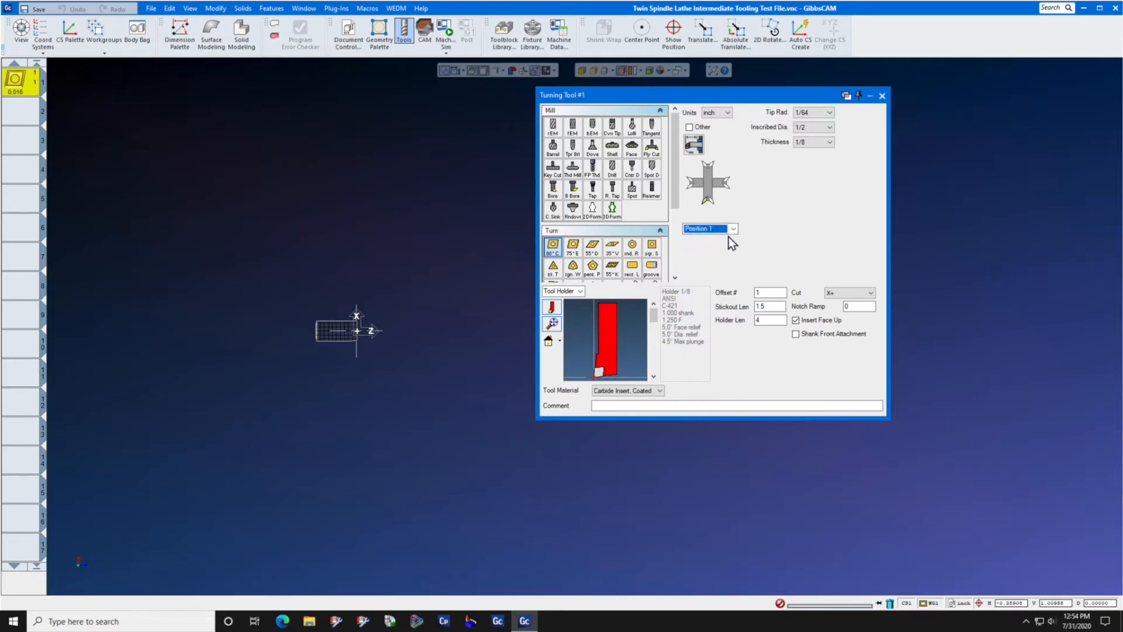
click(769, 306)
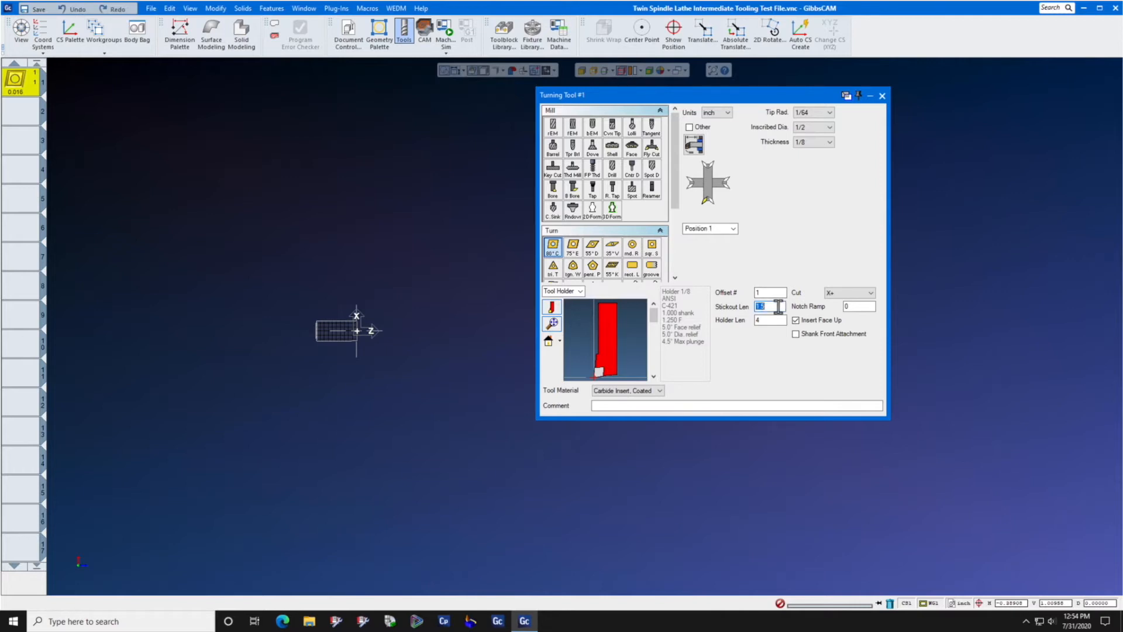
click(768, 319)
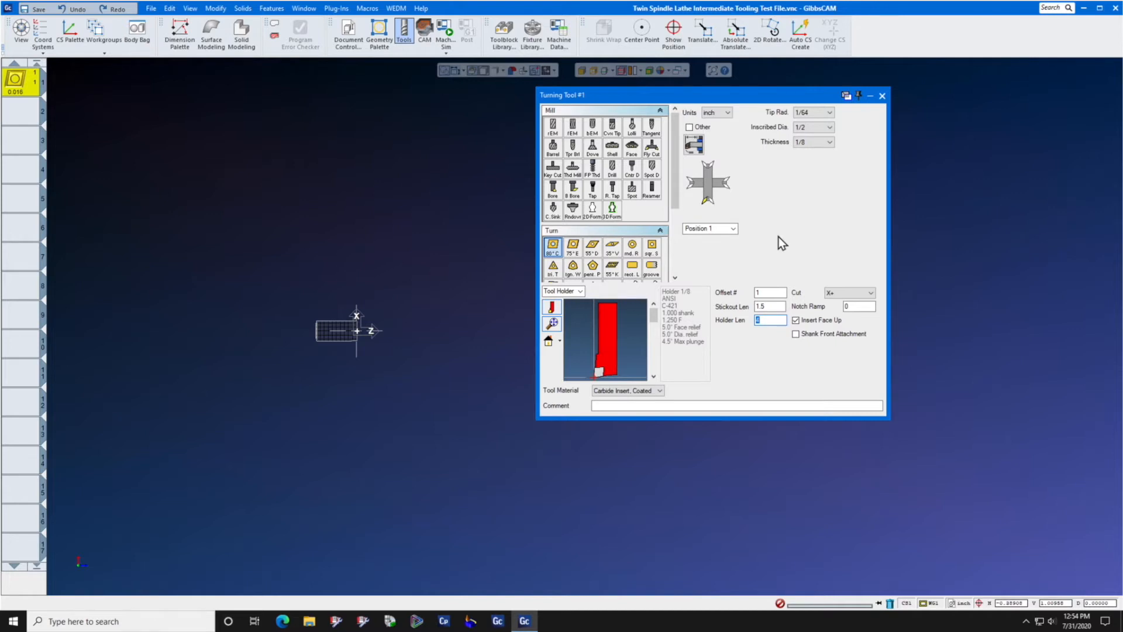
text(4)
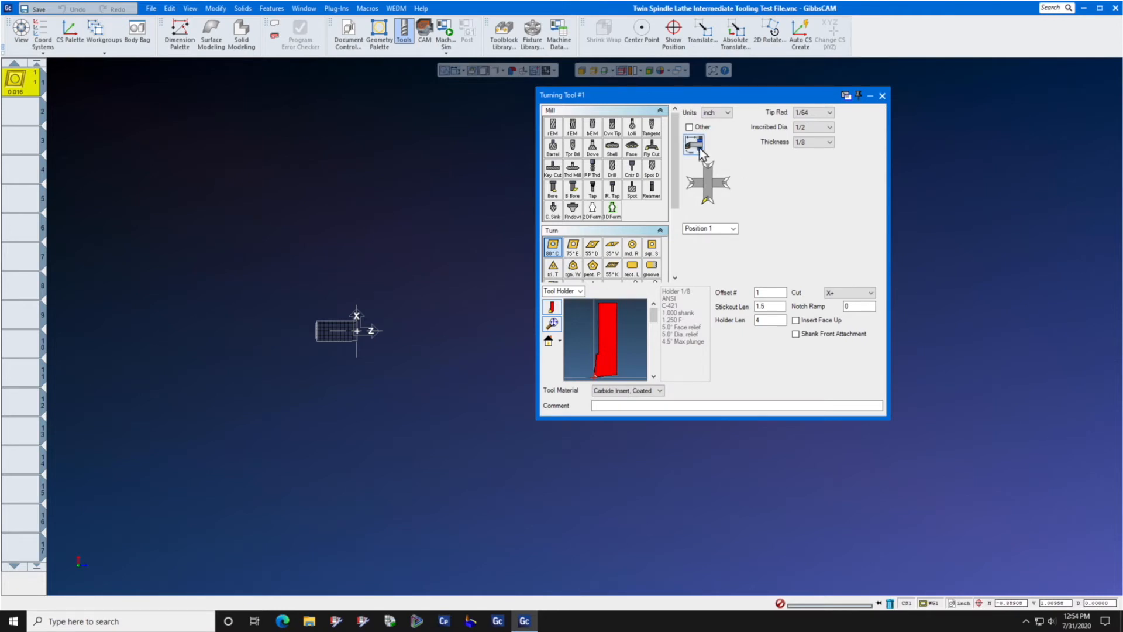
click(693, 146)
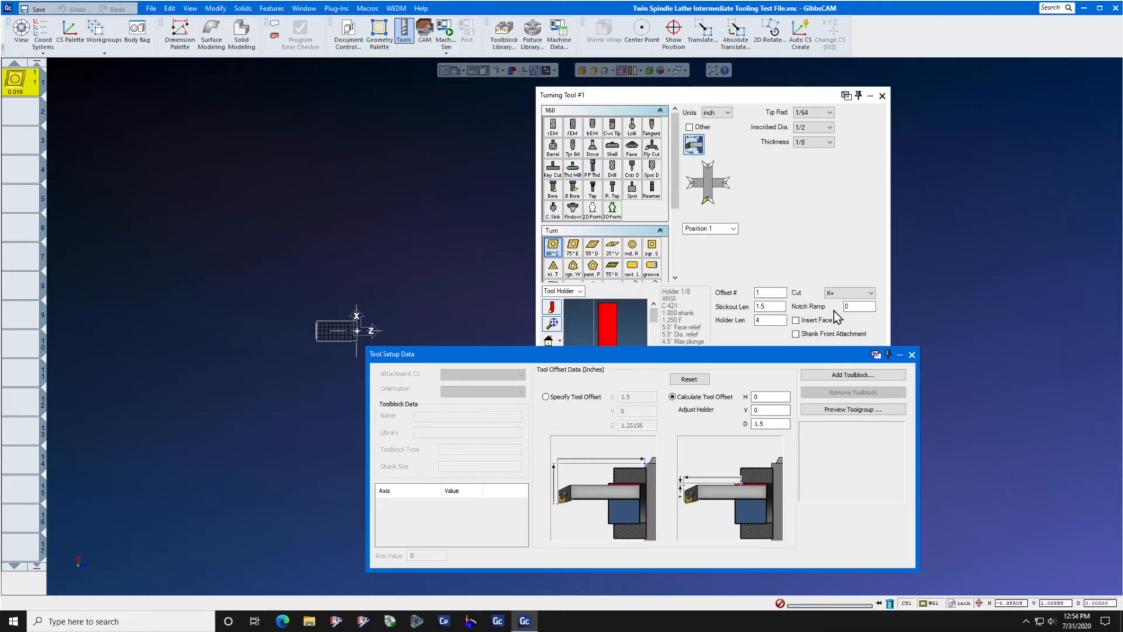
Attach the BMT 65 Turning RH toolblock to tool 1, keeping orientation 1.
click(852, 374)
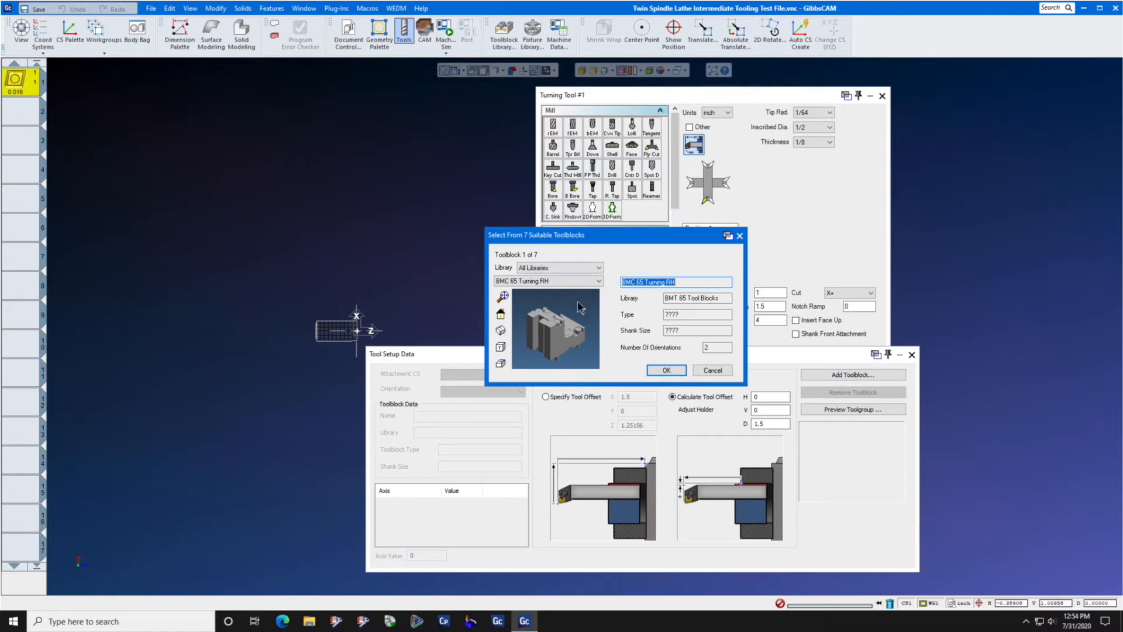
click(599, 280)
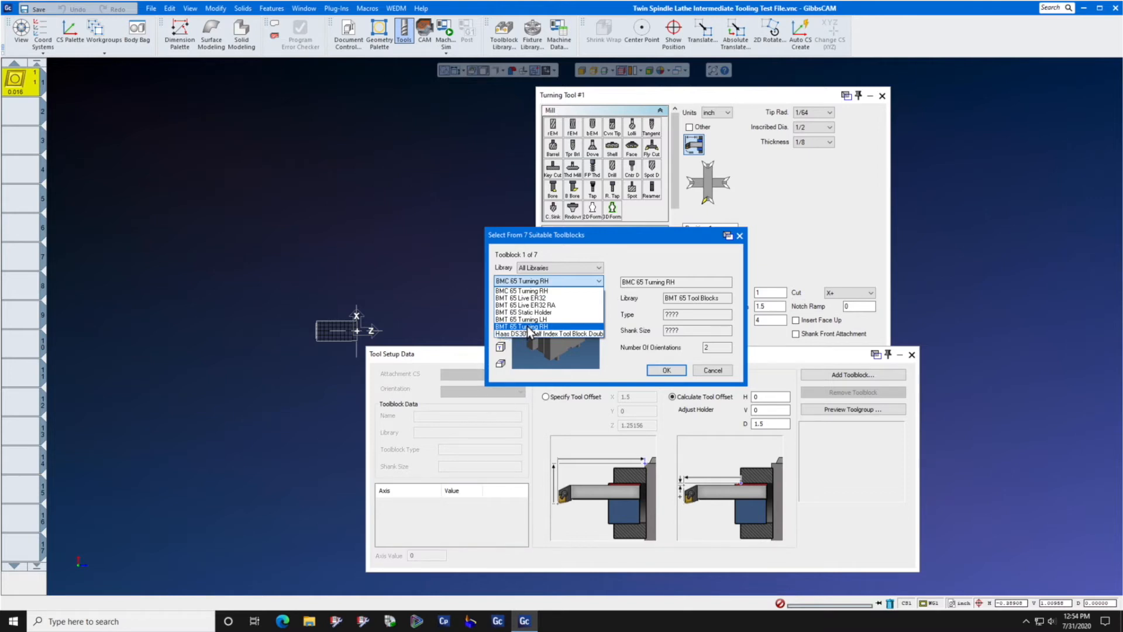
click(548, 333)
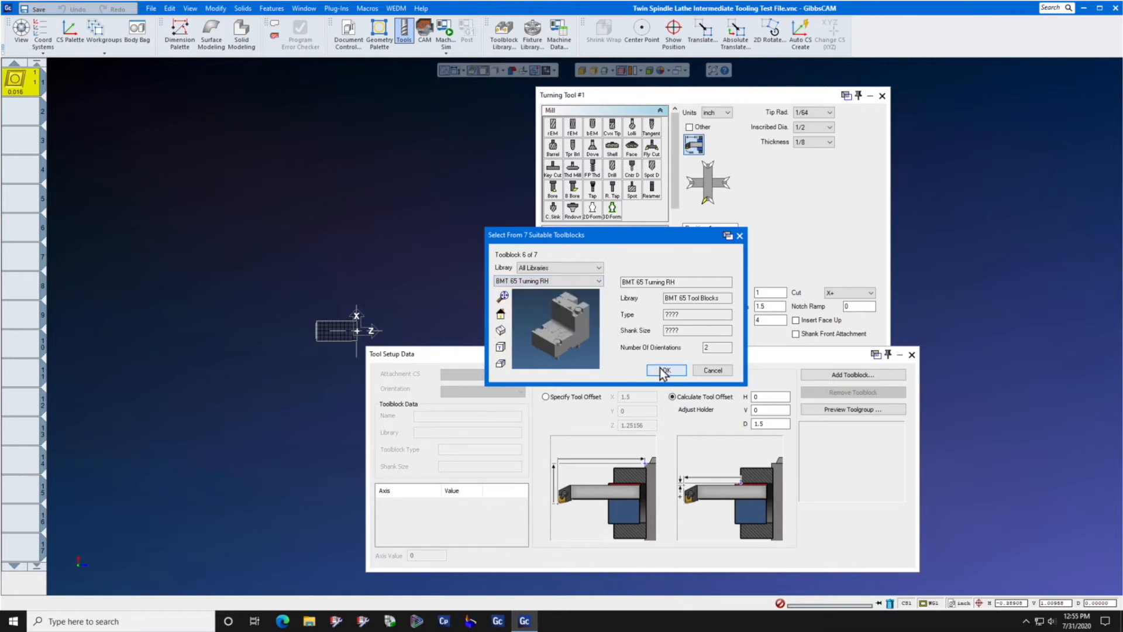
click(664, 370)
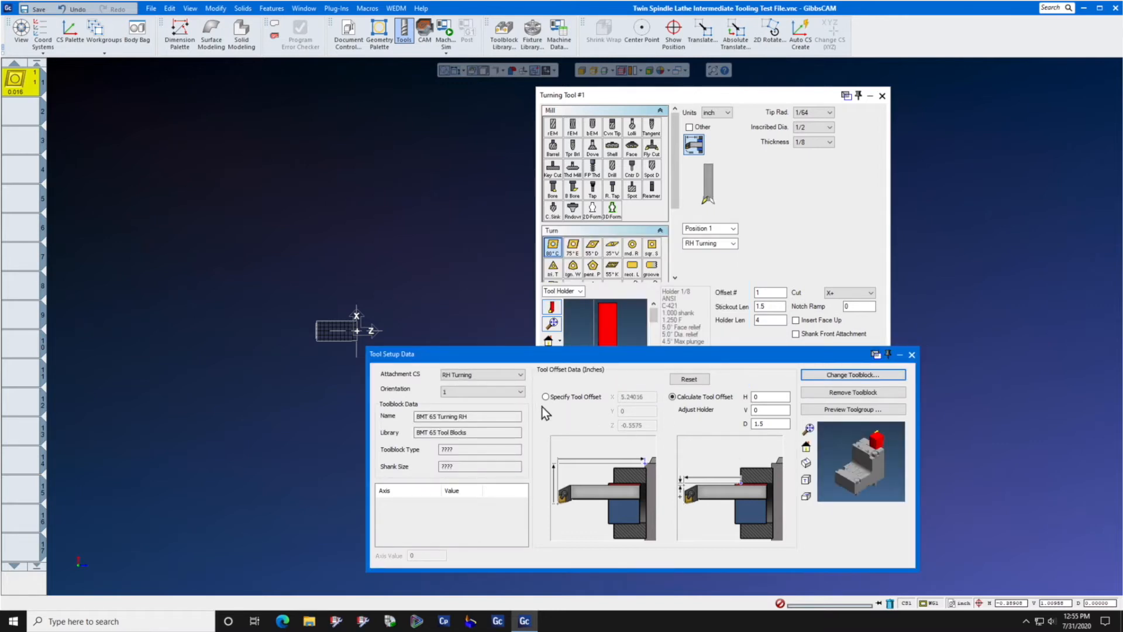
click(520, 392)
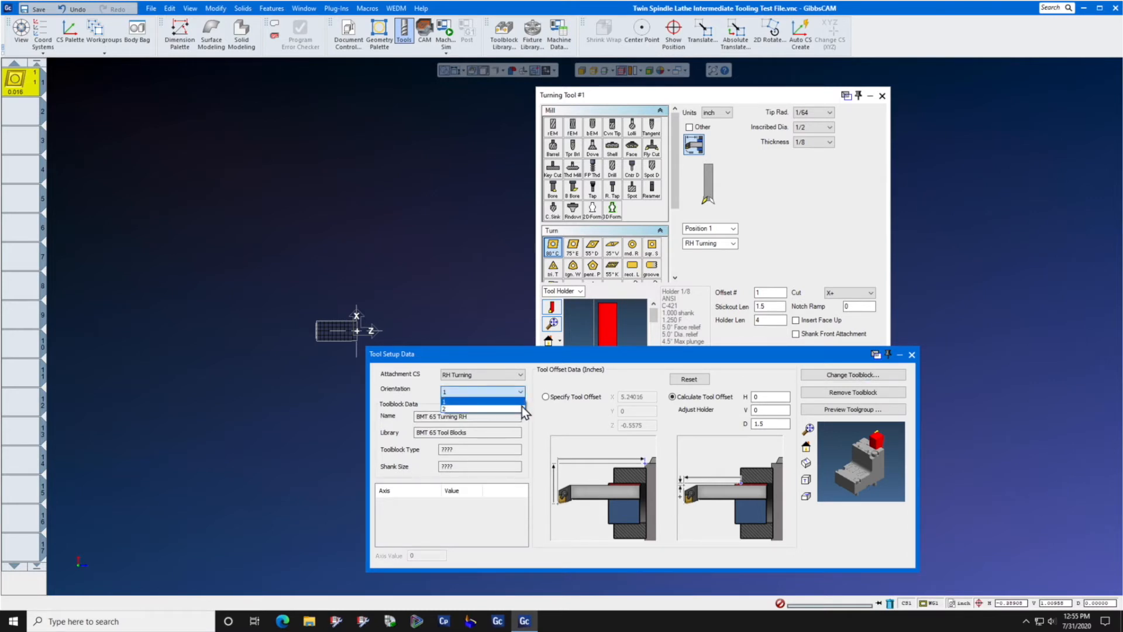
click(444, 392)
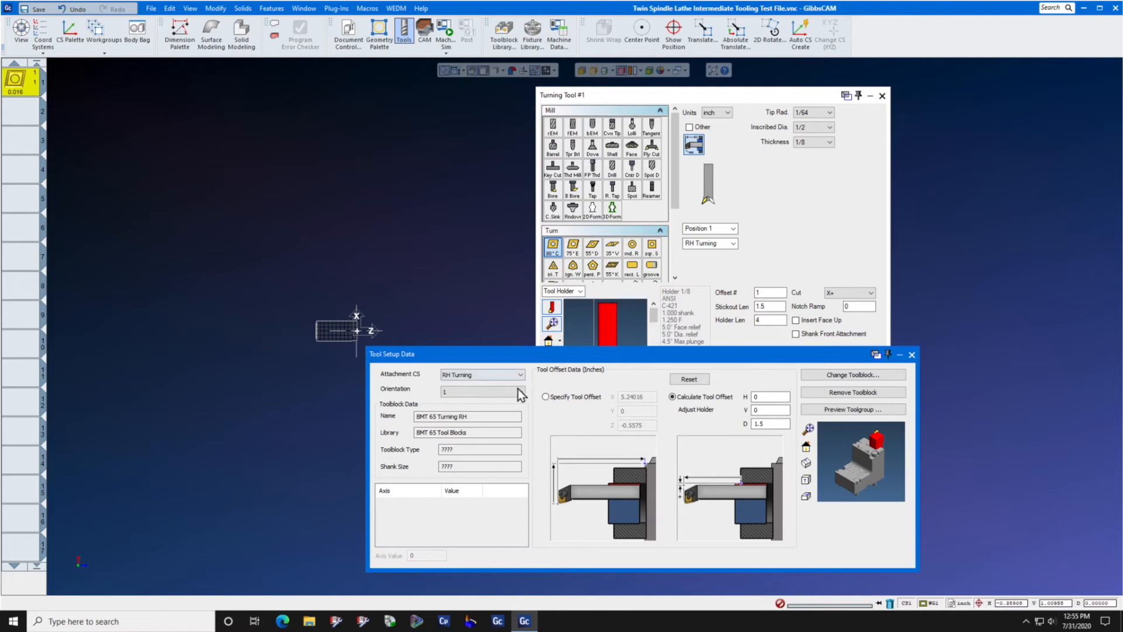
click(481, 392)
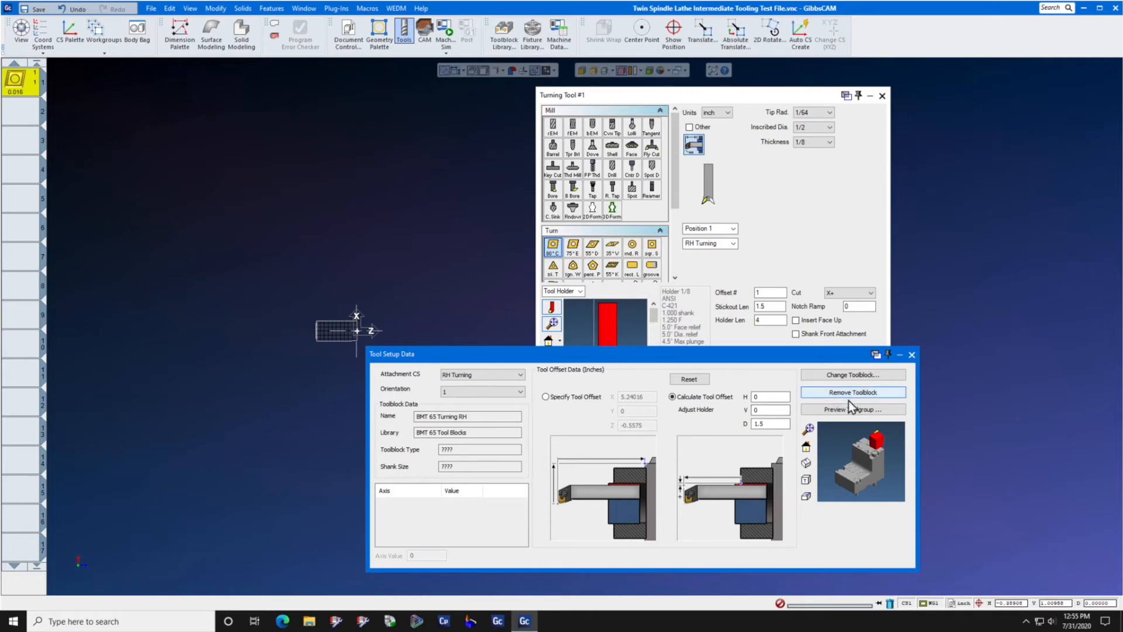
Preview the BMT 65 toolblock holding turning tool 1 on the turret.
click(852, 408)
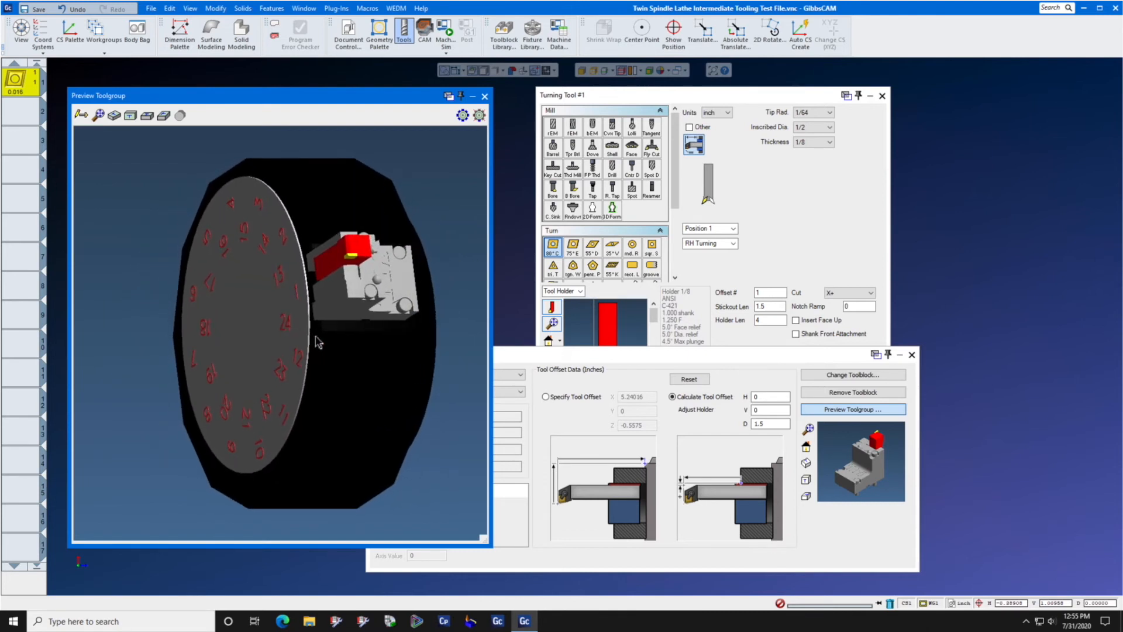
mouse_move(342, 337)
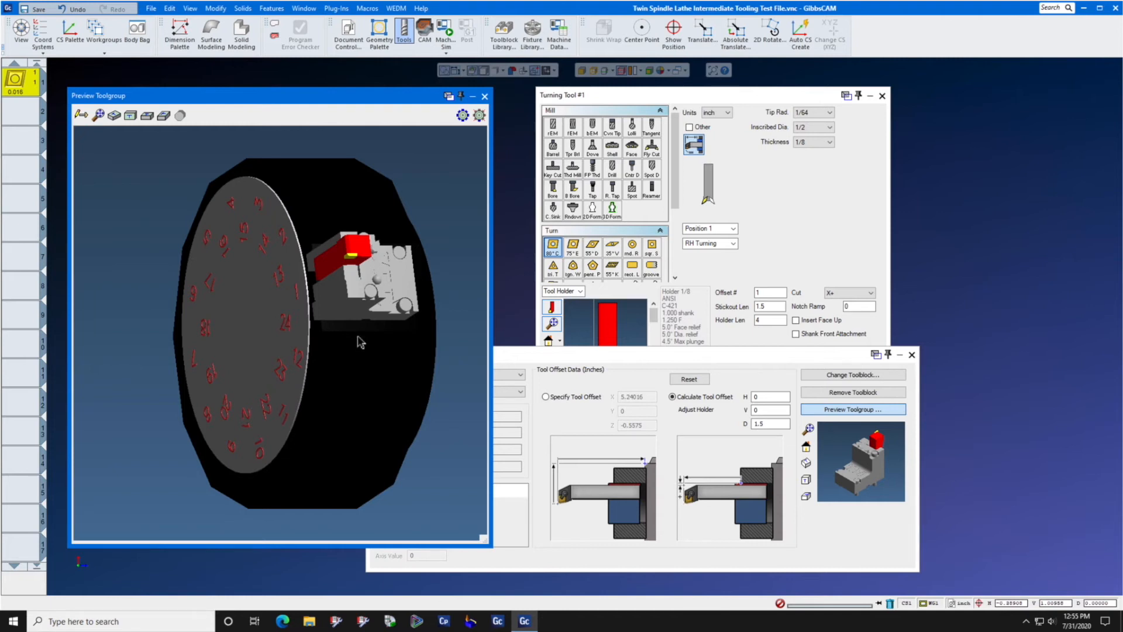
mouse_move(418, 351)
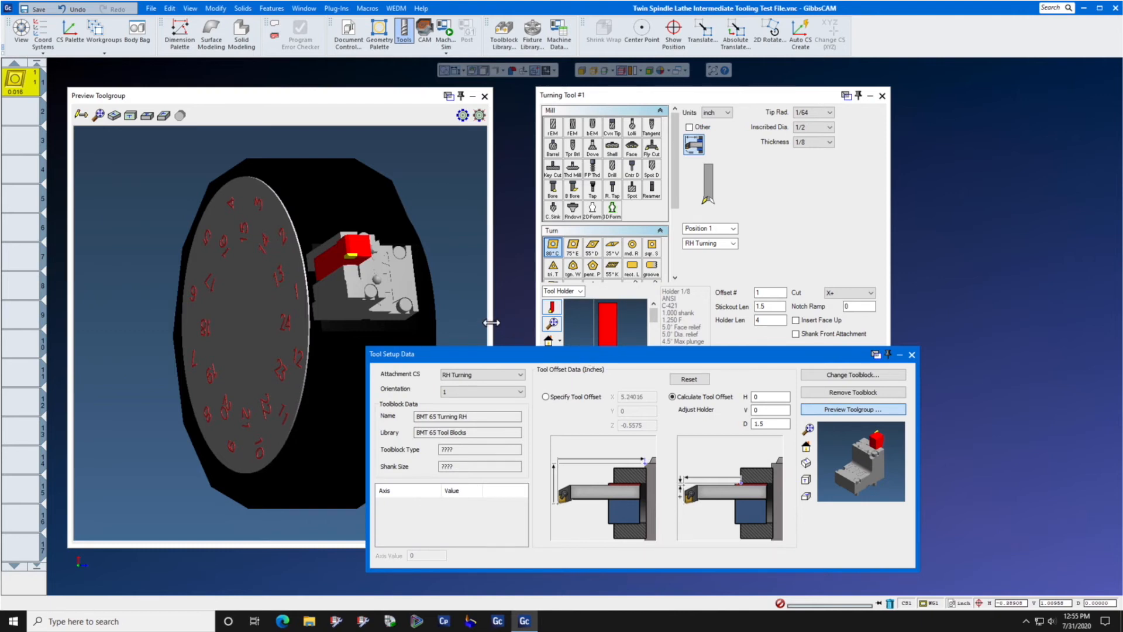
mouse_move(441, 281)
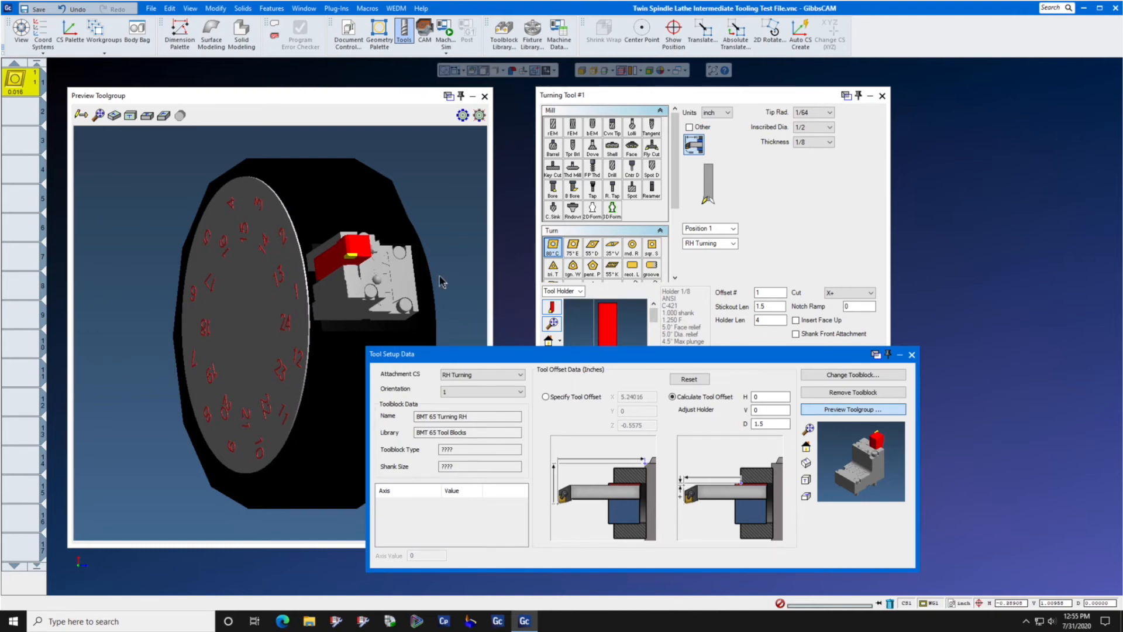
Reopen the toolblock Orientation dropdown to check its choices.
click(481, 391)
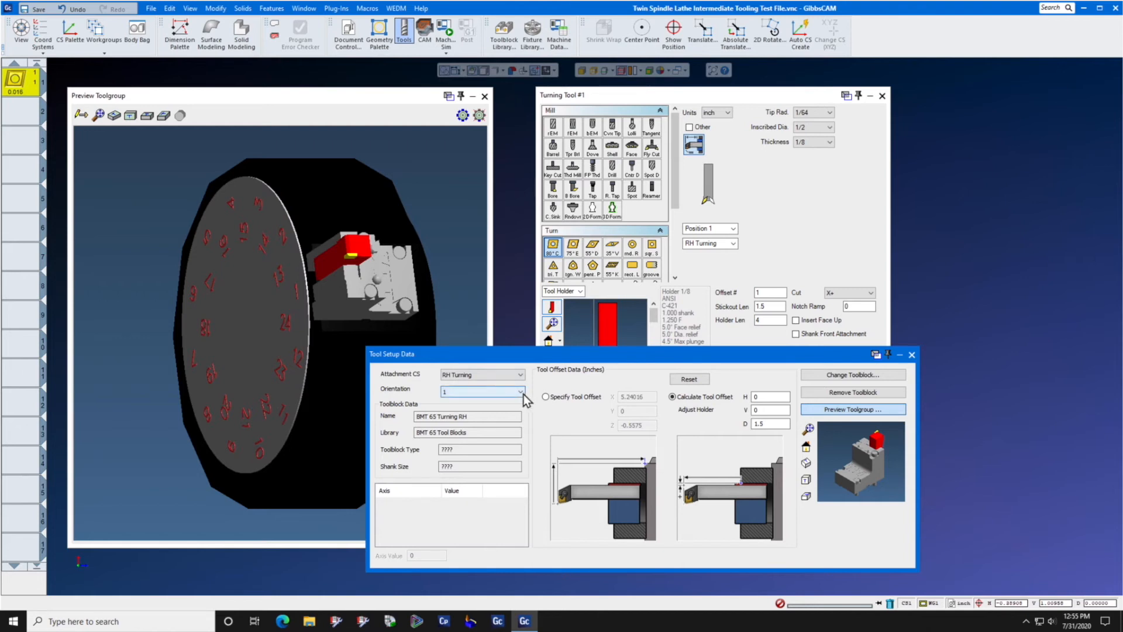
click(520, 391)
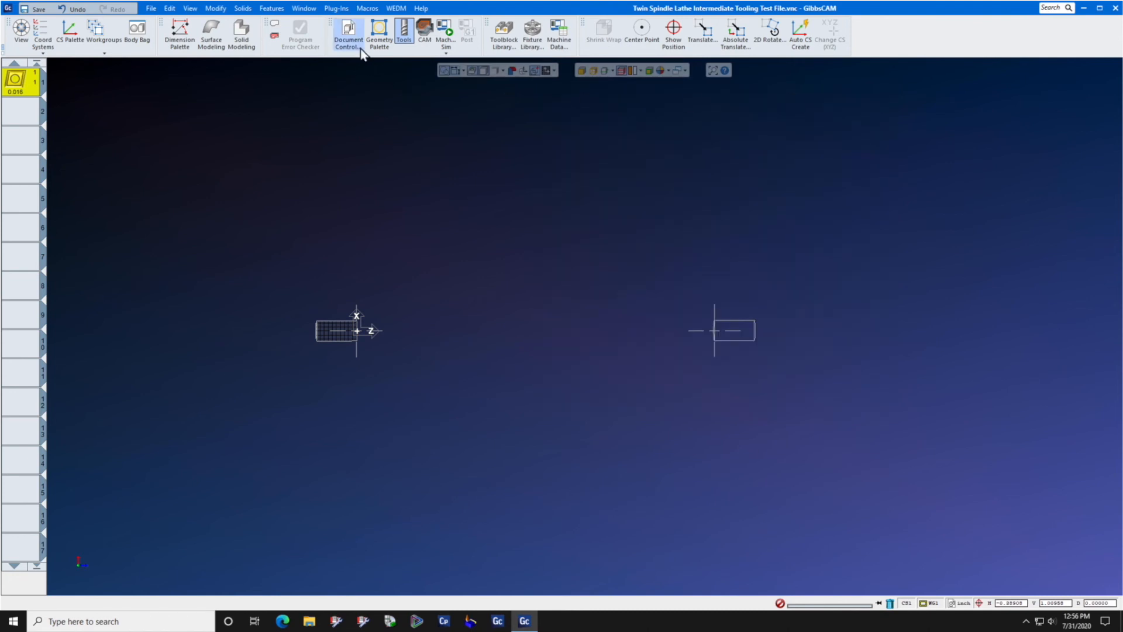
Preview the turret from Document Control's Intermediate Tooling, showing BMT 65 Turning RH at station 1.
click(348, 33)
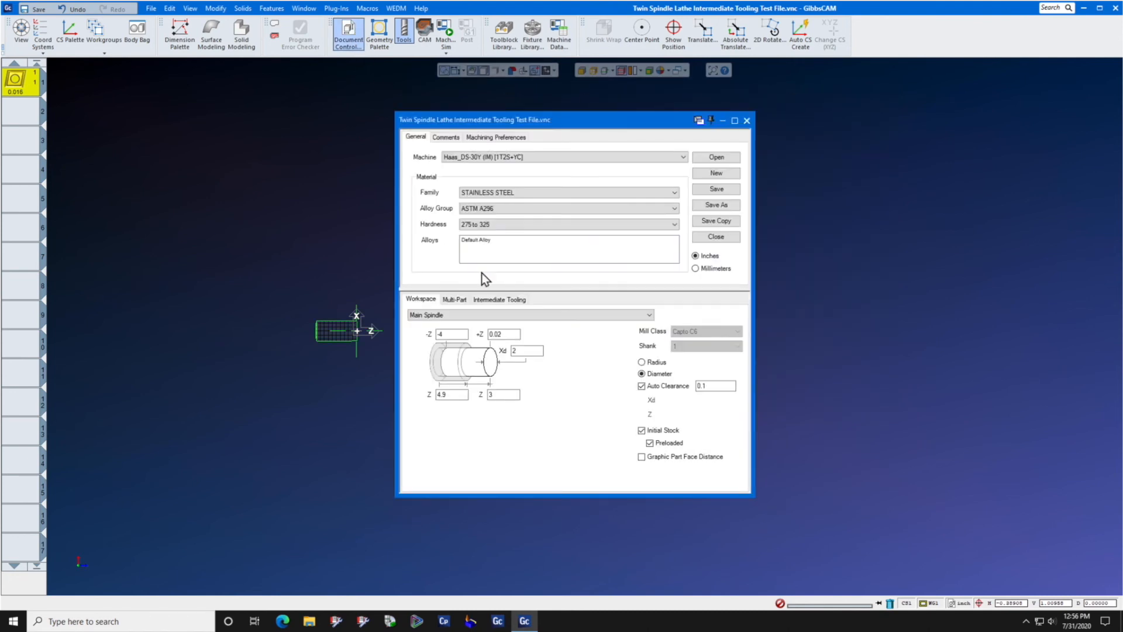
click(499, 300)
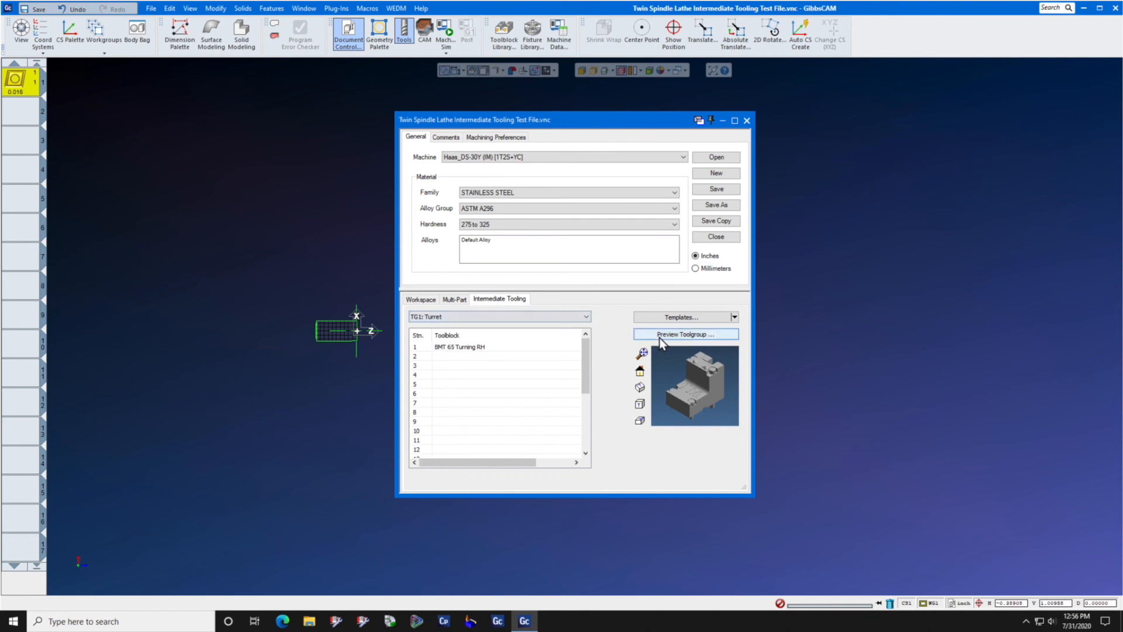
click(684, 334)
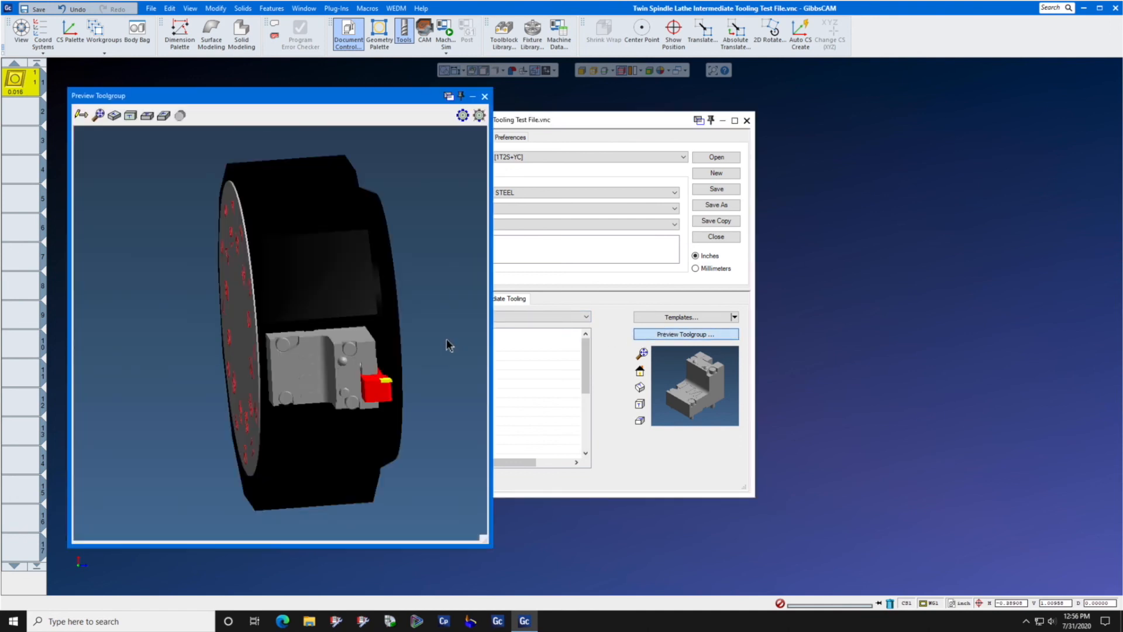